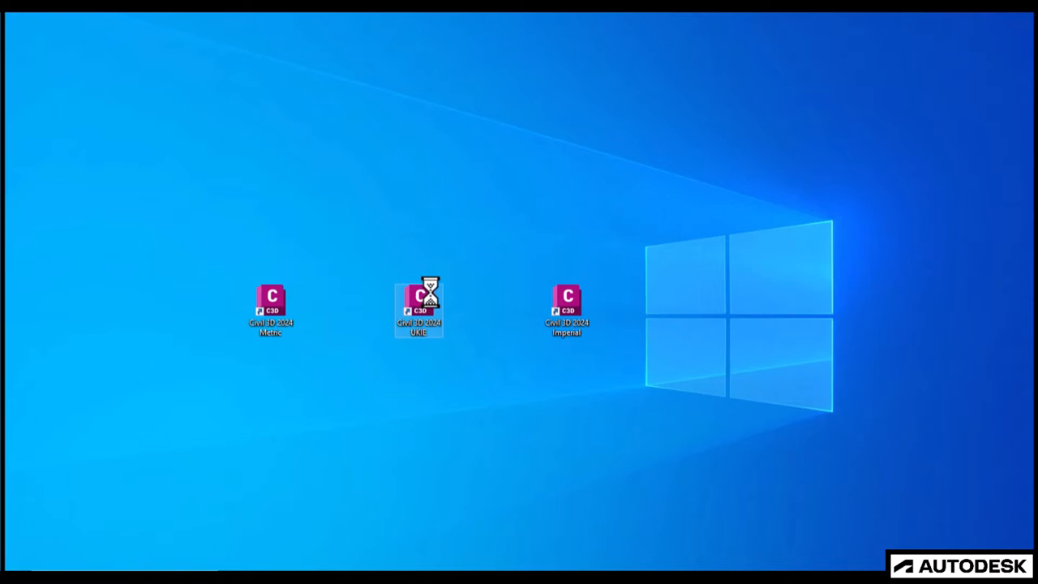
Step: Launch the Civil 3D 2024 UKIE edition from the desktop shortcut
double_click(418, 300)
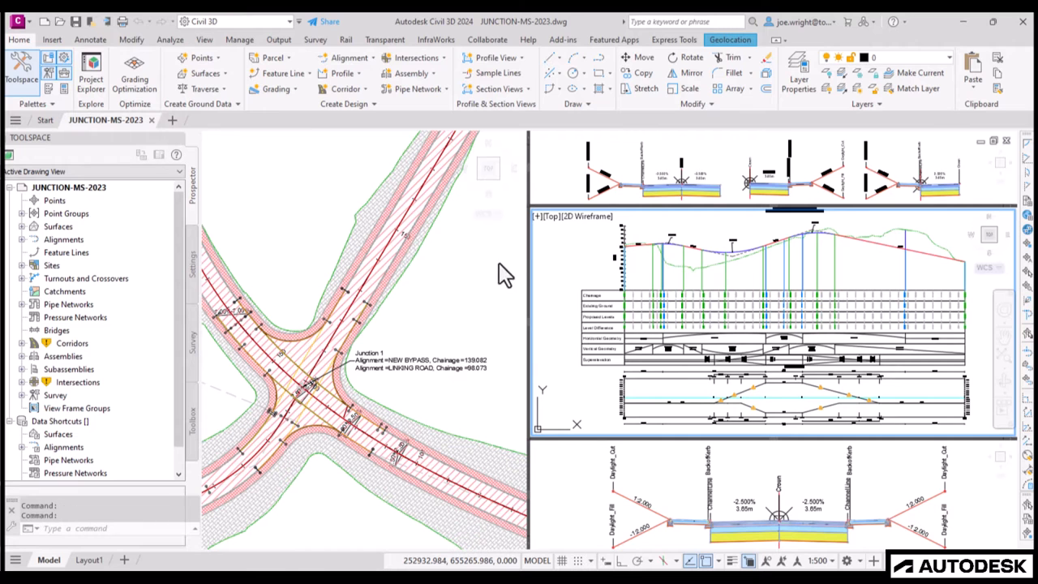
click(798, 73)
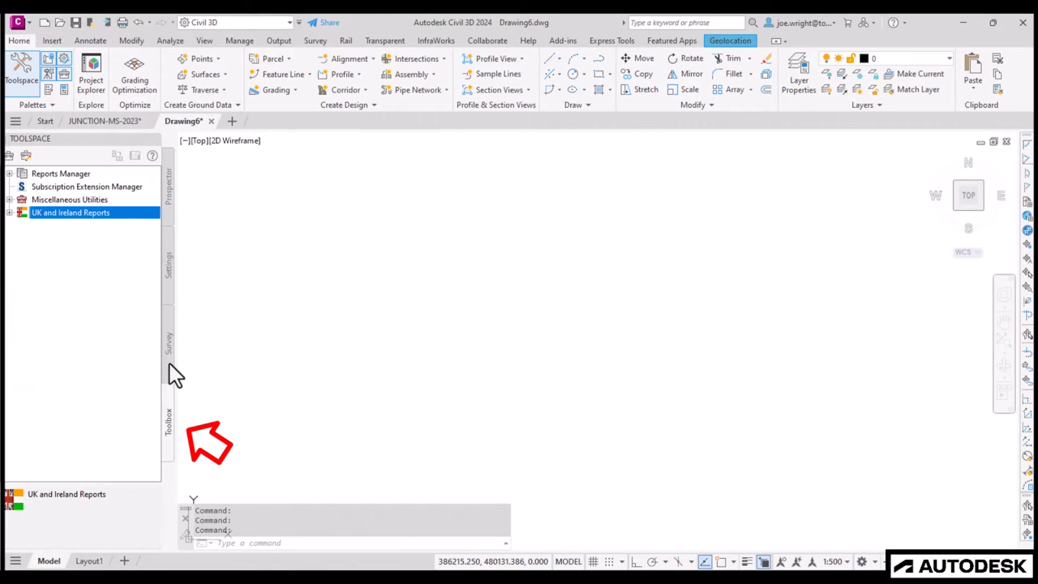
Step: Show the UK report utilities toolbox and choose WebPage as the Uniclass 2015 report output
click(9, 212)
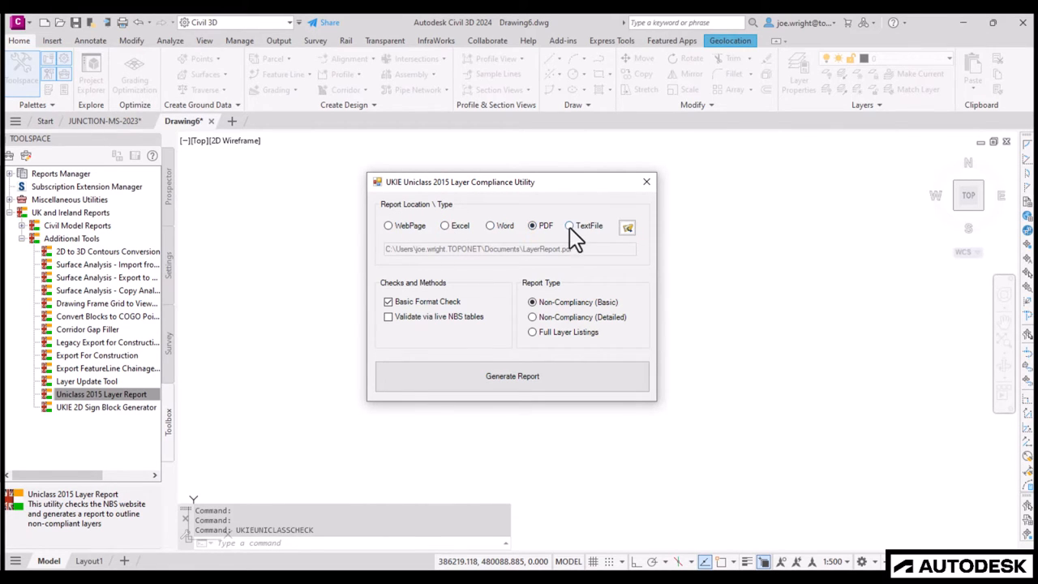
click(389, 226)
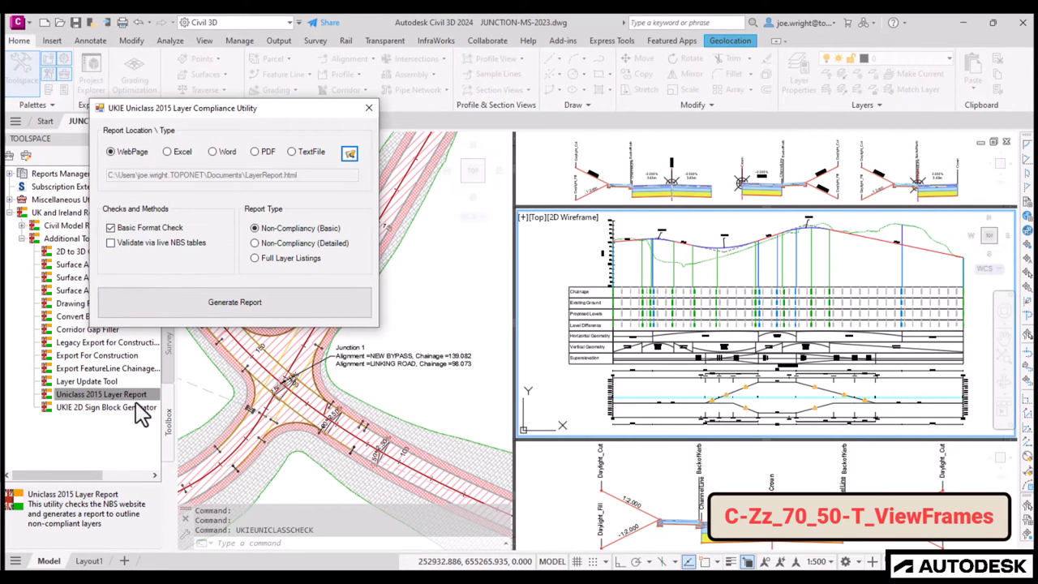
Step: Start the Uniclass 2015 Layer Compliance Utility on JUNCTION-MS-2023
click(233, 301)
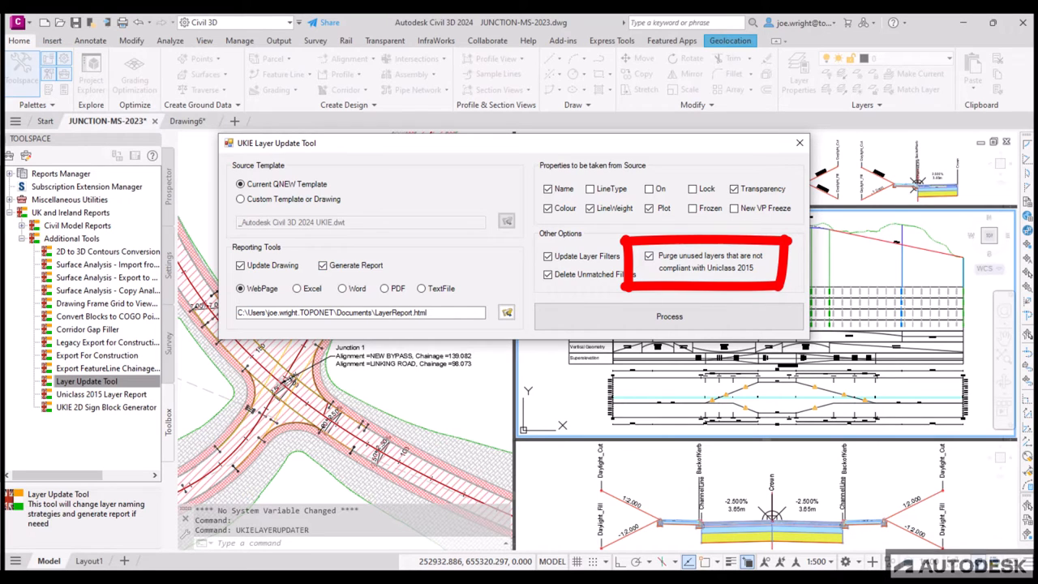
Step: Enable purging of unused non-compliant layers in the Layer Update Tool
click(668, 316)
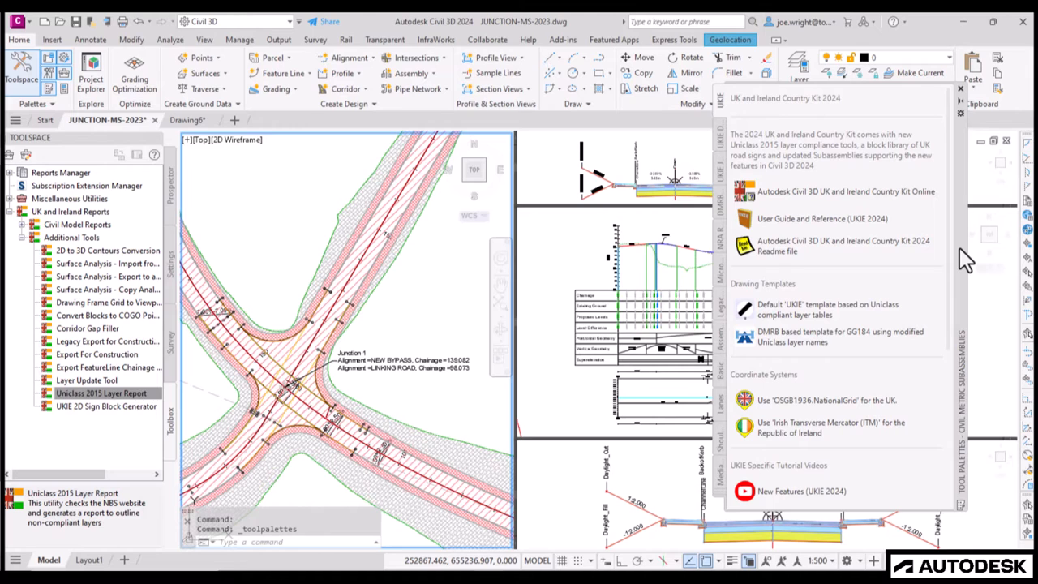
click(821, 218)
text(2024)
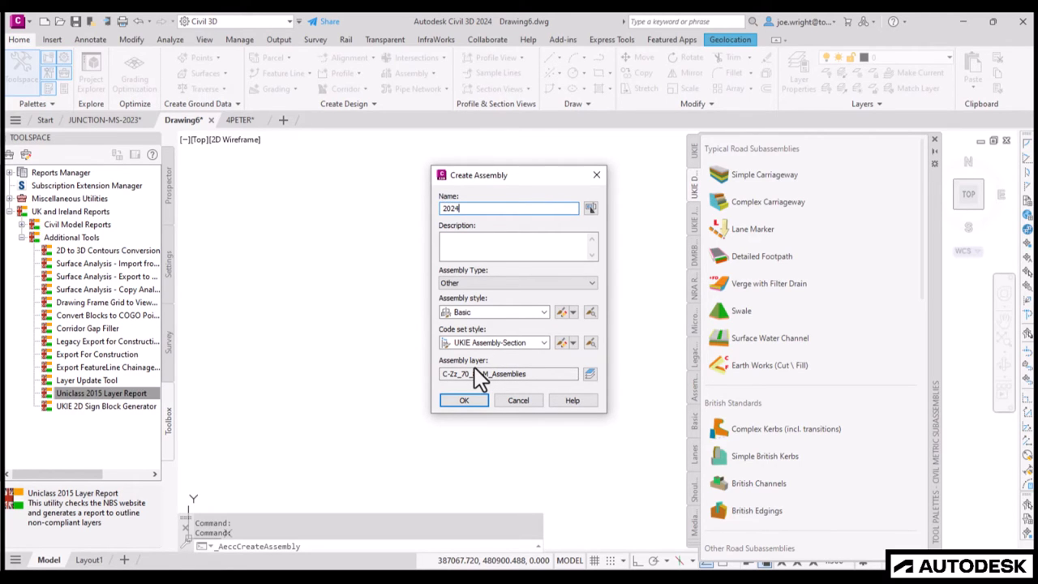
Step: Name the new assembly '2024 ASSEMBLY' and confirm its creation with the UKIE Assembly-Section code set
text(ASSEMBLY)
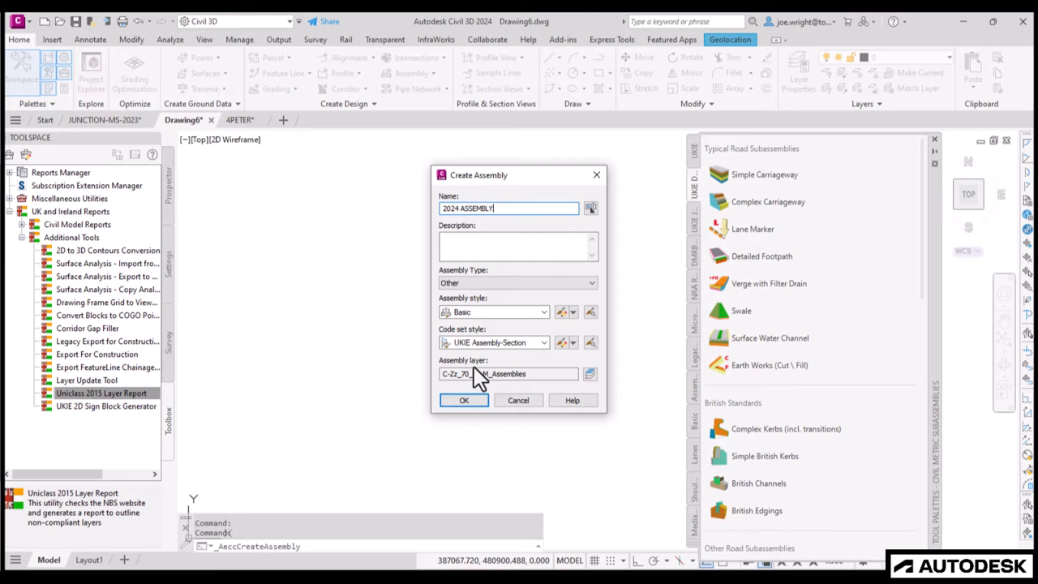
click(464, 399)
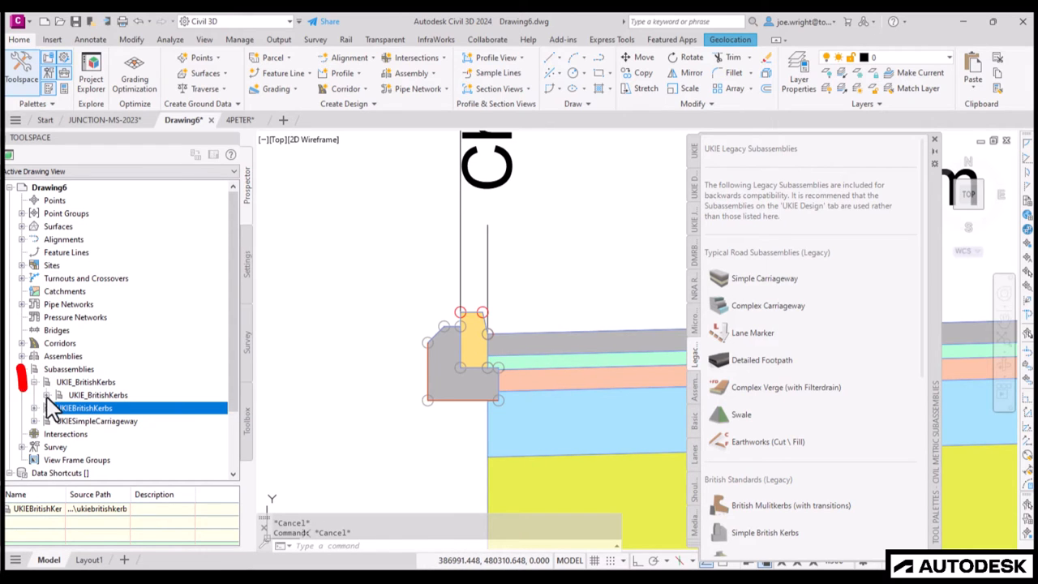
Step: Pick the British Kerbs subassembly from the UKIE Legacy tool palette
click(34, 409)
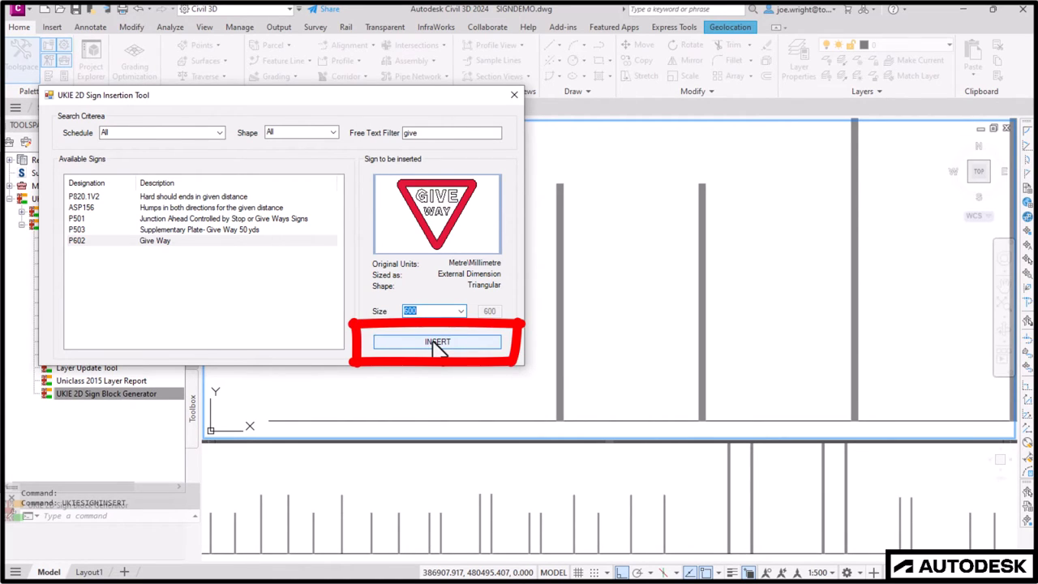
Step: Insert the P602 Give Way sign at size 600
click(438, 340)
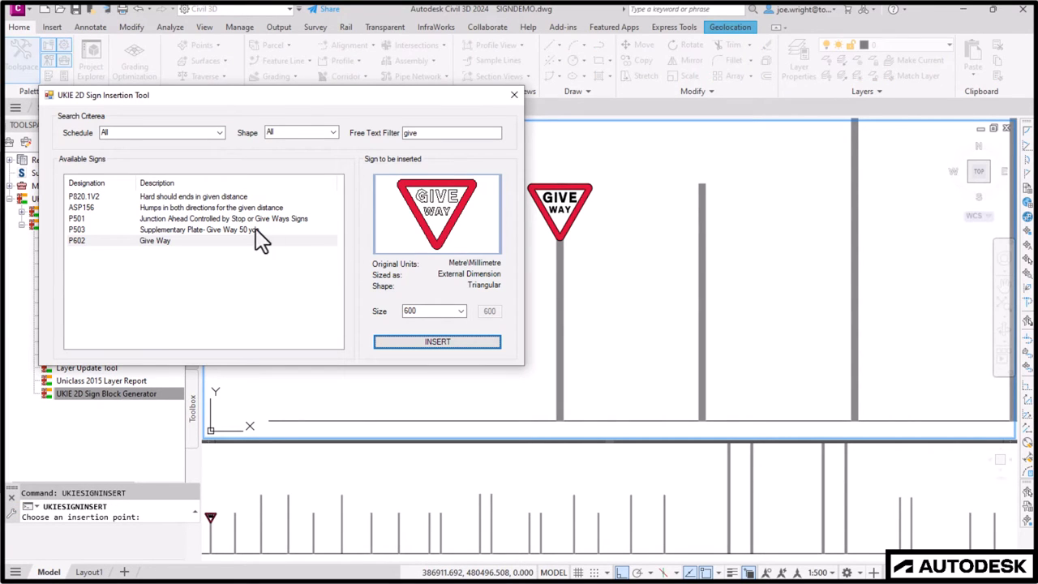
Step: Place the Give Way sign, then choose the x-height size for the P503 Give Way 50 yds plate
click(462, 311)
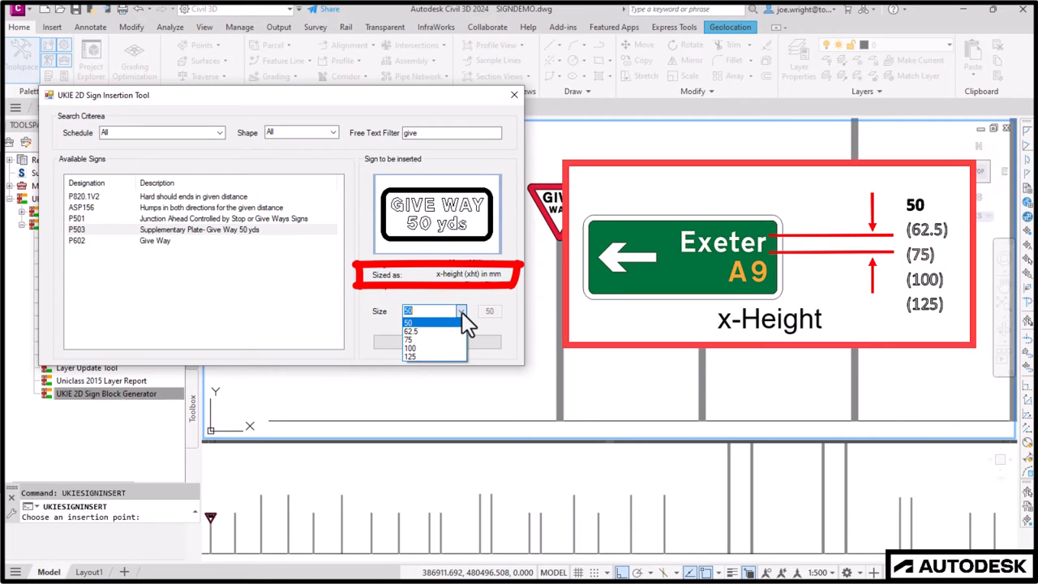
click(408, 321)
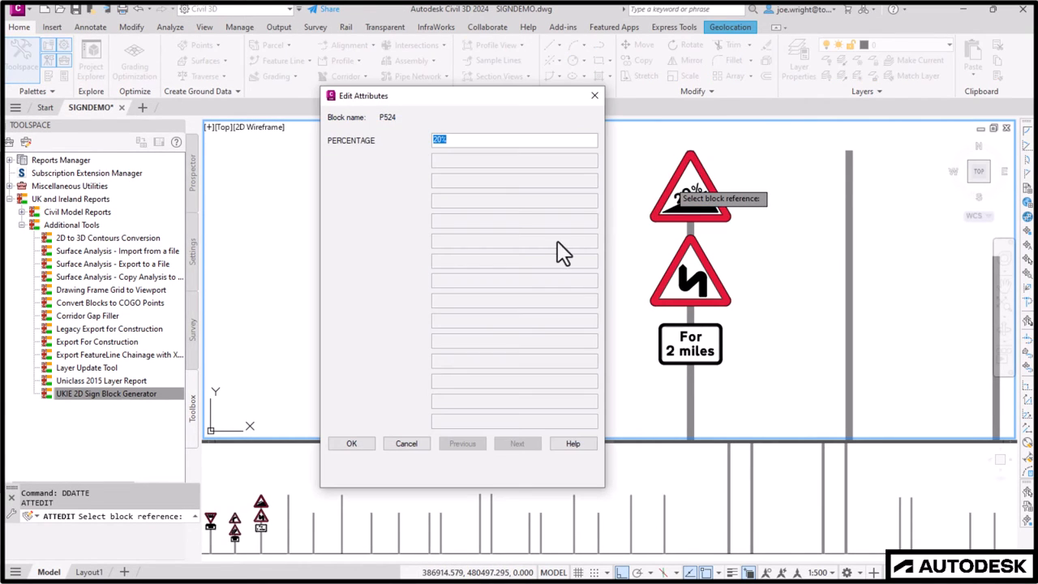
Step: Edit the P524 steep-hill sign's percentage attribute to 15%
click(350, 443)
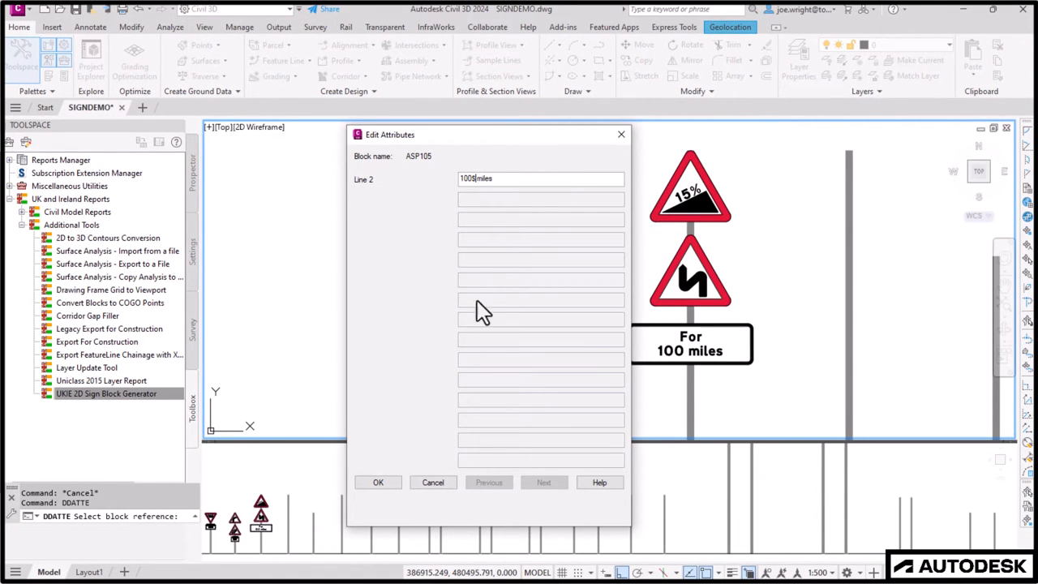
mouse_move(377, 482)
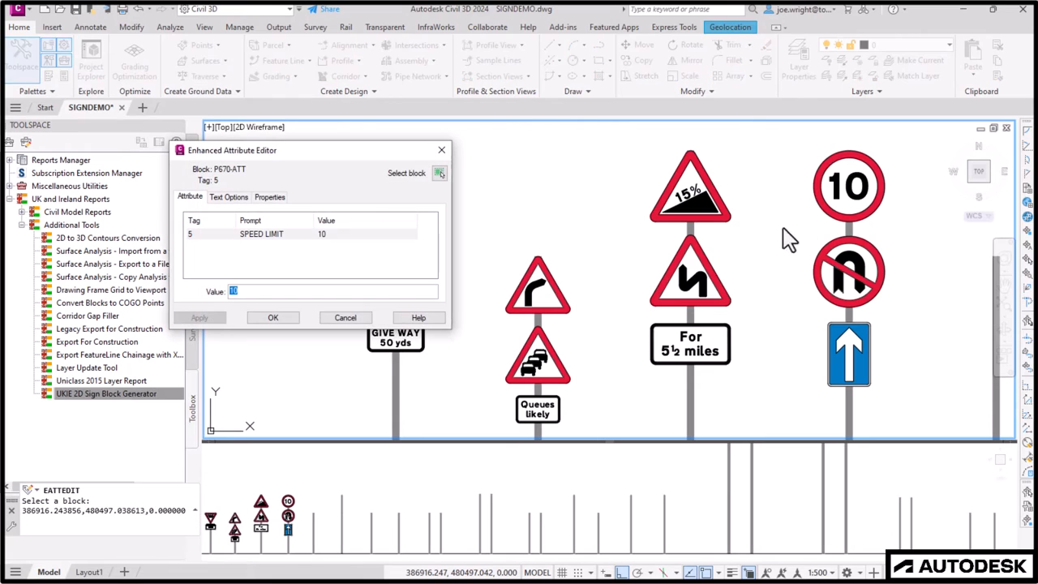
Step: Select the P670 speed limit block to edit its SPEED LIMIT attribute
click(272, 316)
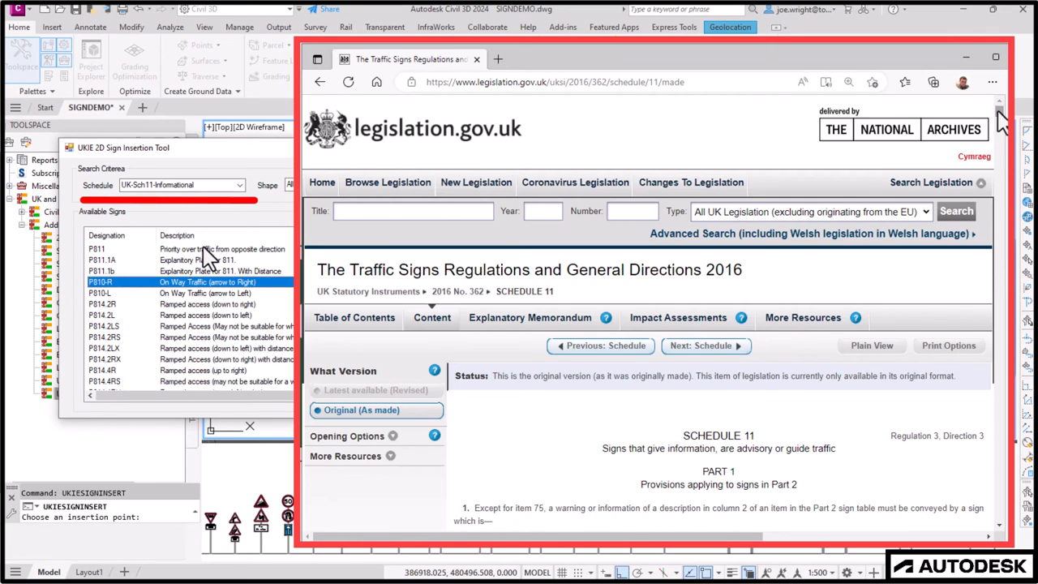
Step: Scroll down the legislation.gov.uk page towards Schedule 11 of TSRGD 2016
scroll(down, 3)
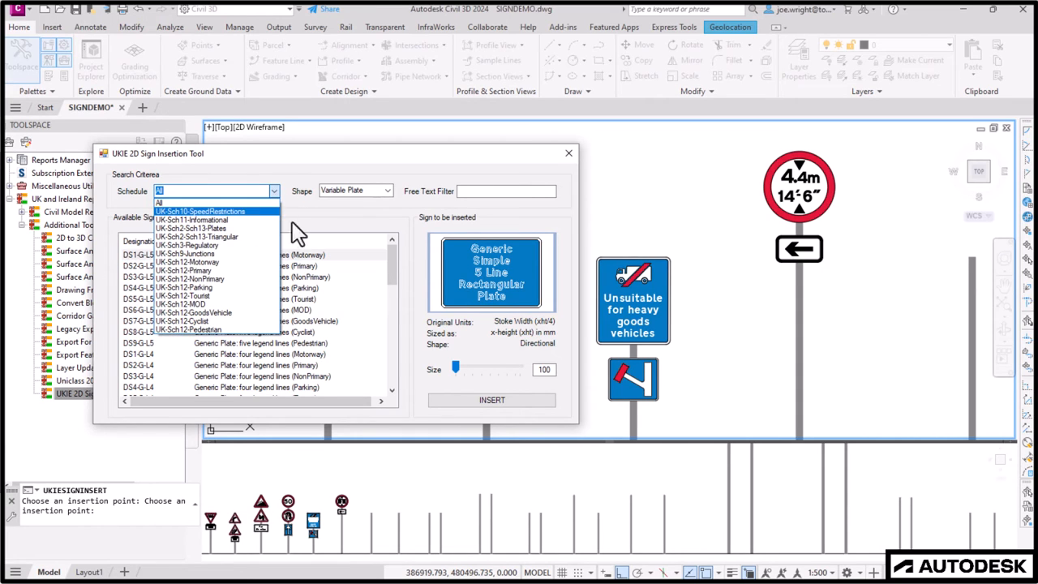
Step: Select the DS3-G-L4 variable plate from UK-Sch12-NonPrimary and insert it into the drawing
click(186, 263)
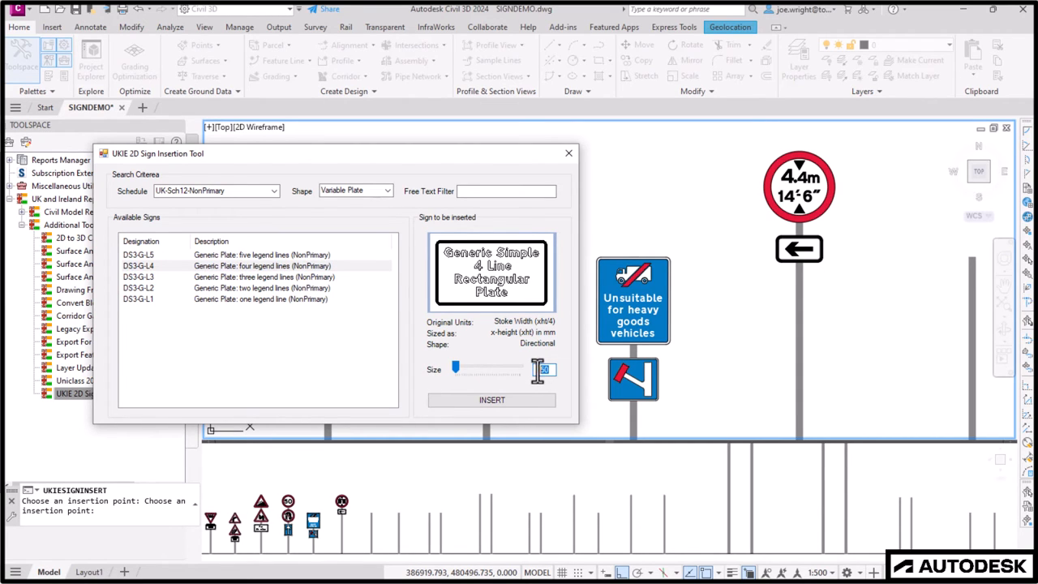
click(492, 399)
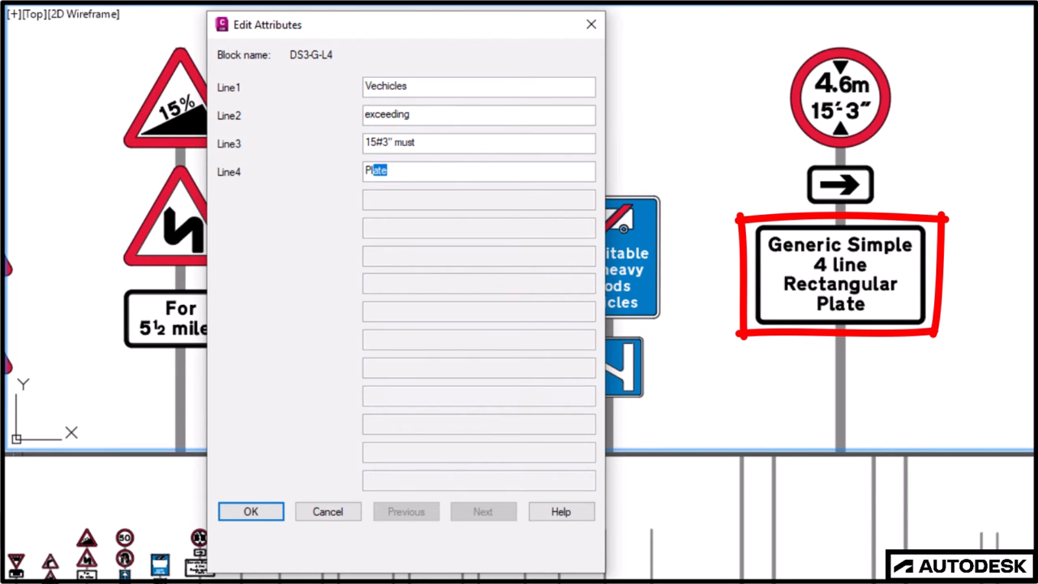
Step: Replace the plate's fourth legend line so it warns vehicles exceeding the height limit
click(250, 511)
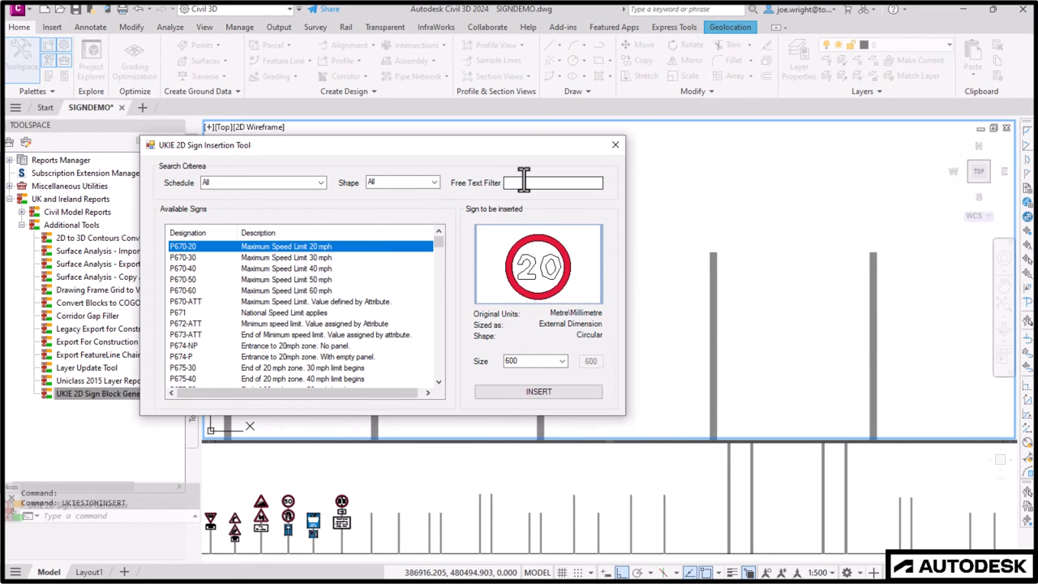
Step: Focus the Free Text Filter with Schedule and Shape set to All in the sign insertion tool
click(538, 391)
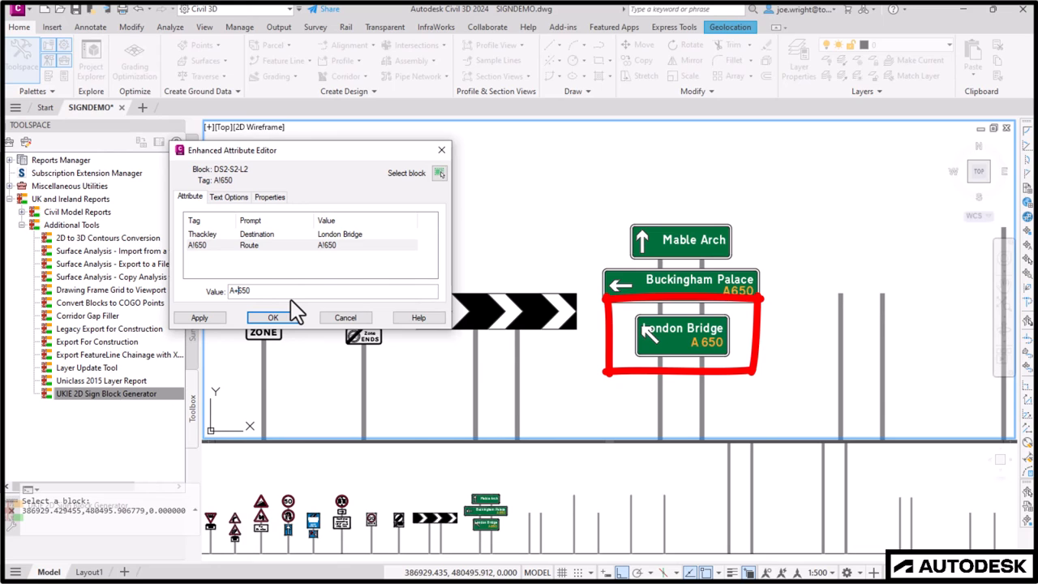
Step: Apply Destination London Bridge and Route A650 to the copied directional sign
click(273, 316)
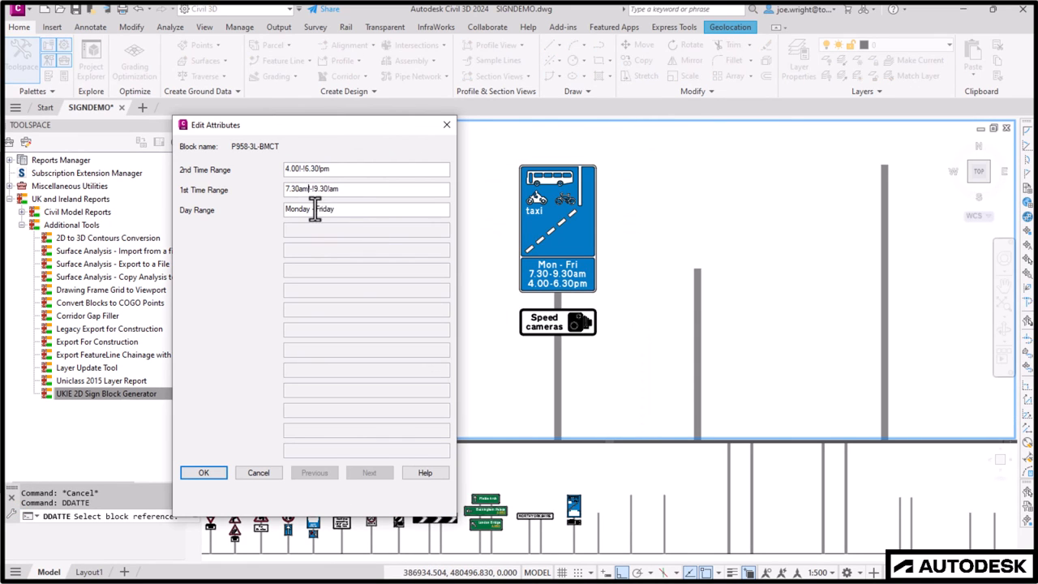
Step: Edit the P958 bus lane sign's day range to Monday–Friday with 7.30–9.30am and 4.00–6.30pm times
click(204, 472)
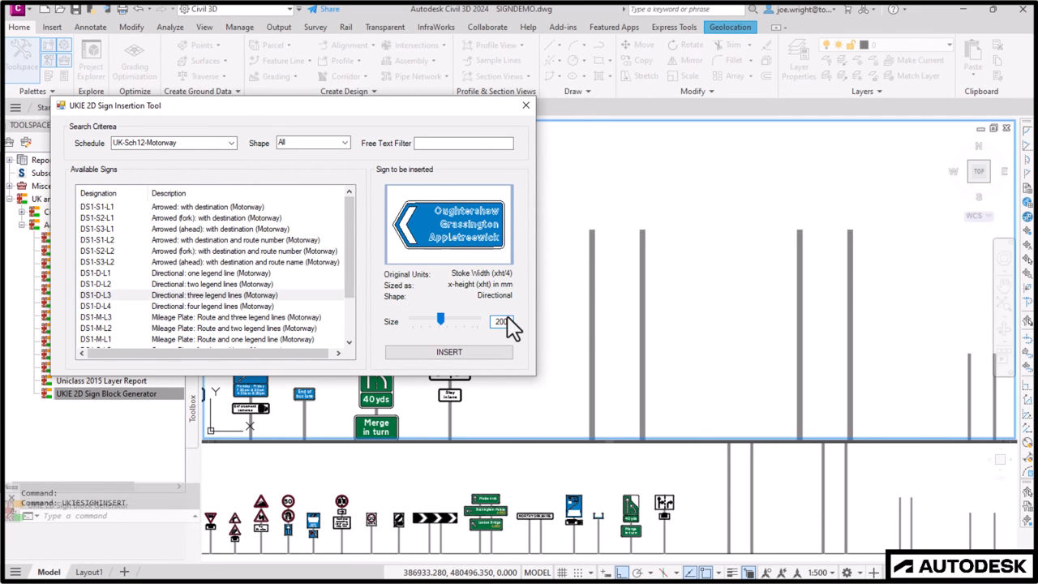
Step: Set the insertion size for the D51-D-L3 motorway directional sign from UK-Sch12-Motorway
click(448, 350)
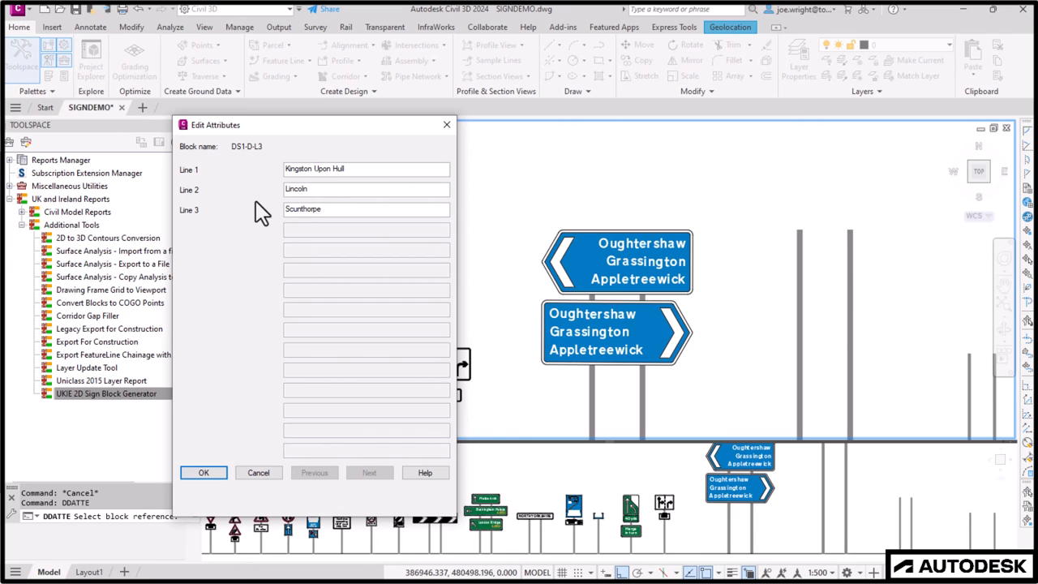
Step: Enter Kingston Upon Hull, Lincoln and Scunthorpe as the lower sign's destination lines
click(204, 472)
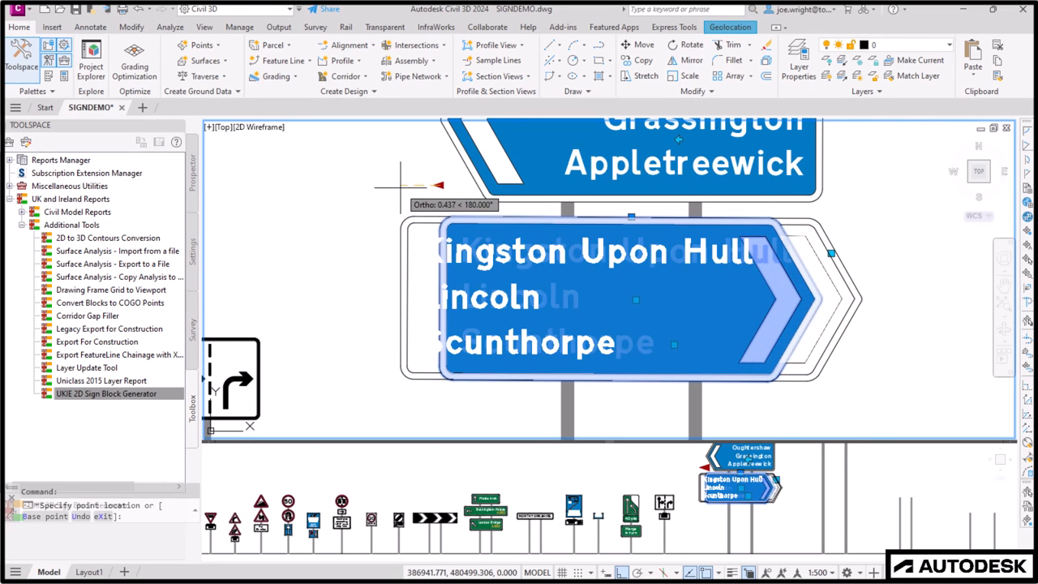